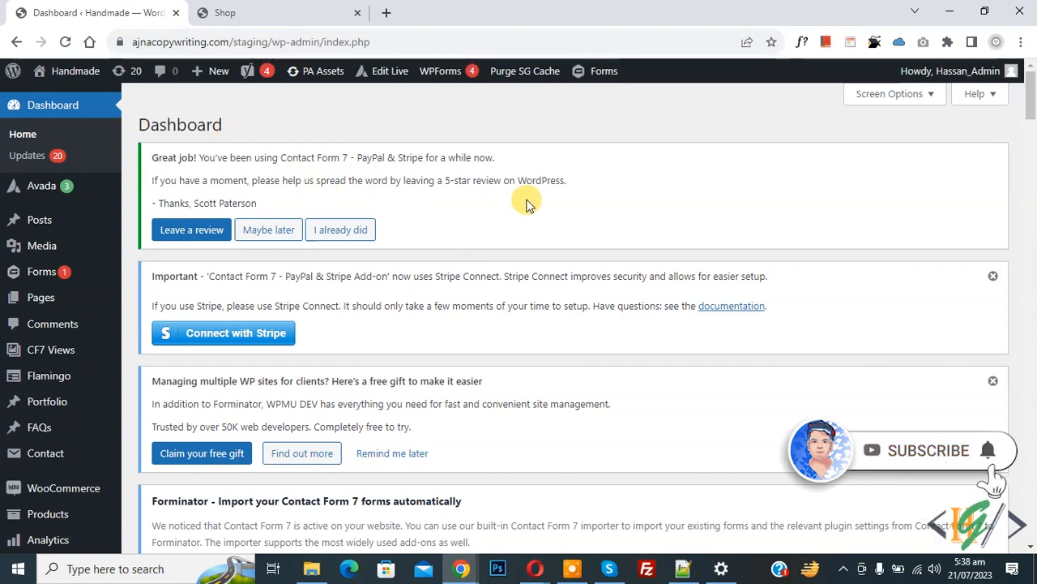
mouse_move(451, 208)
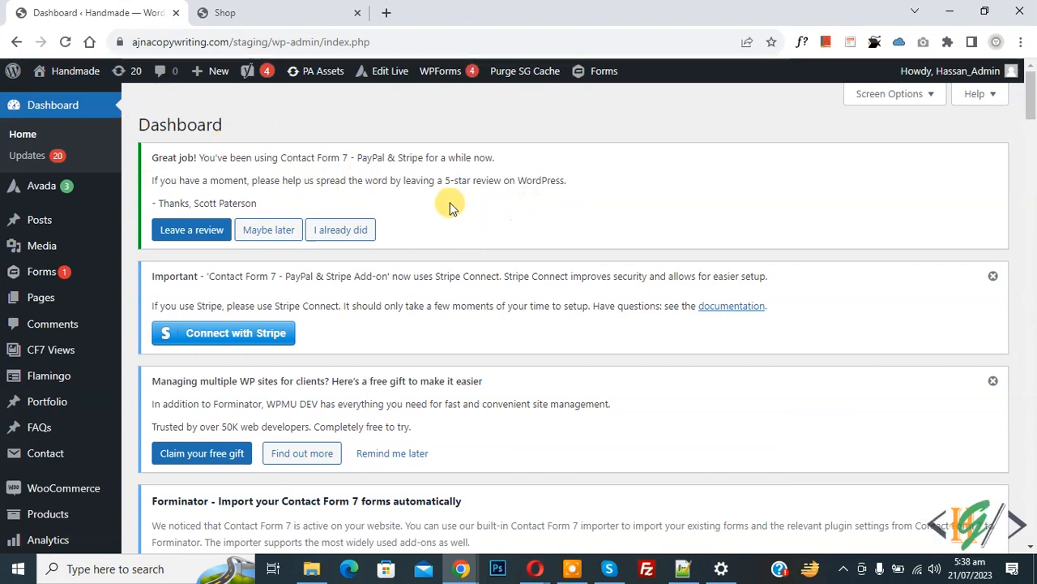
Step: Search the plugin directory for 'wpcode' and confirm WPCode shows as Active
scroll(down, 3)
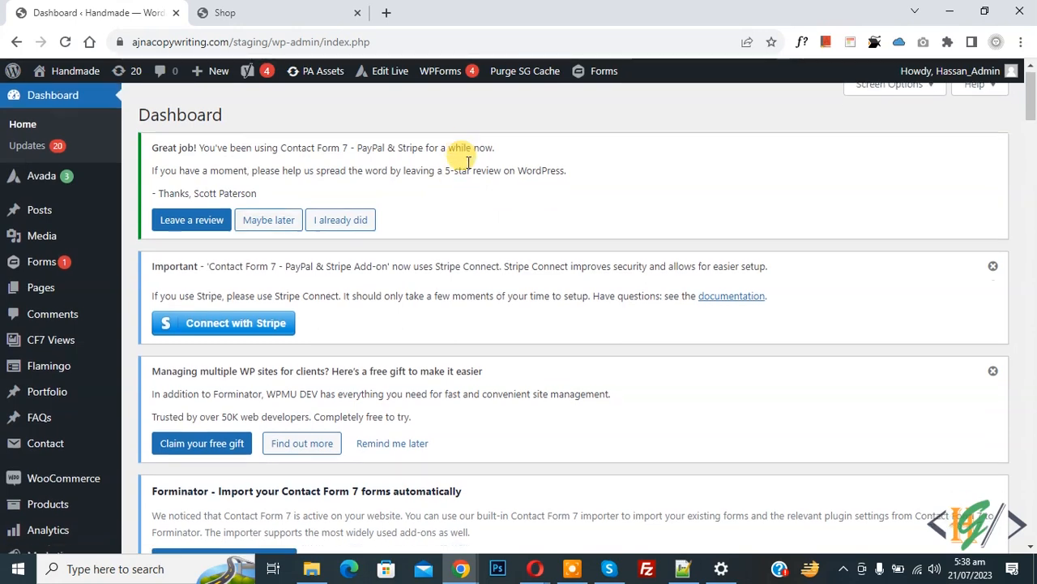
scroll(down, 3)
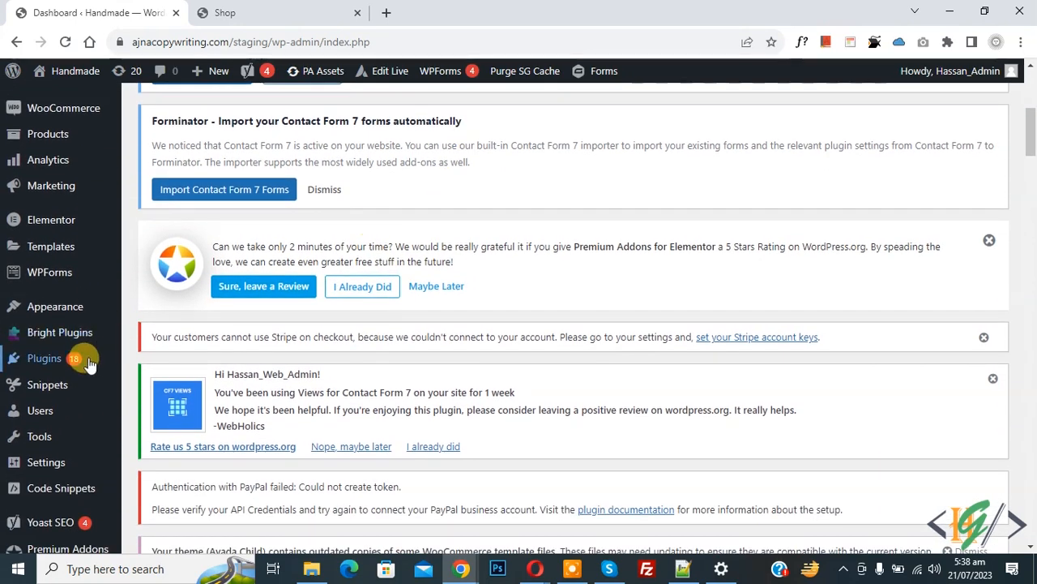
click(46, 359)
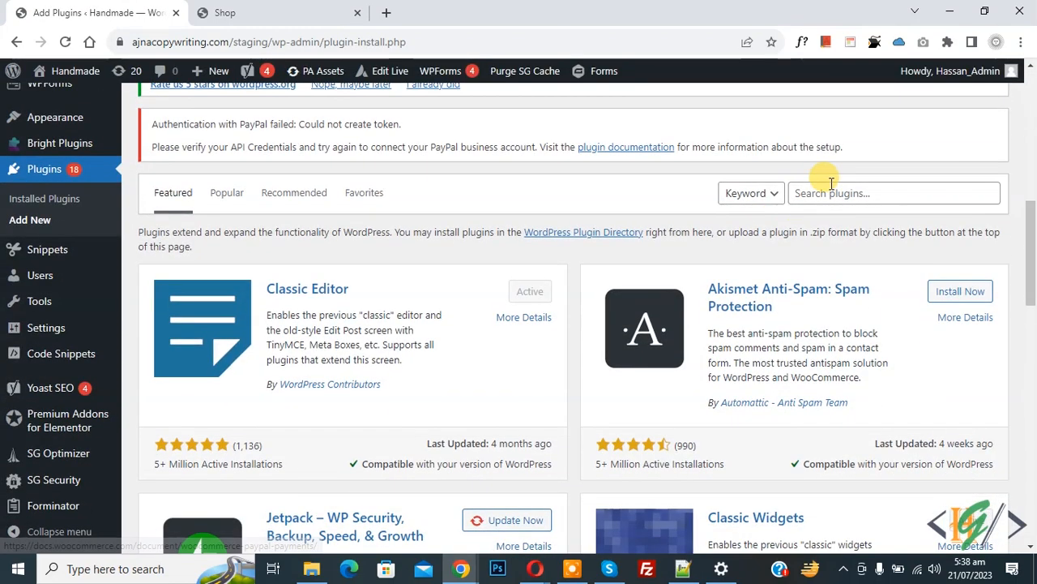
text(wpcode)
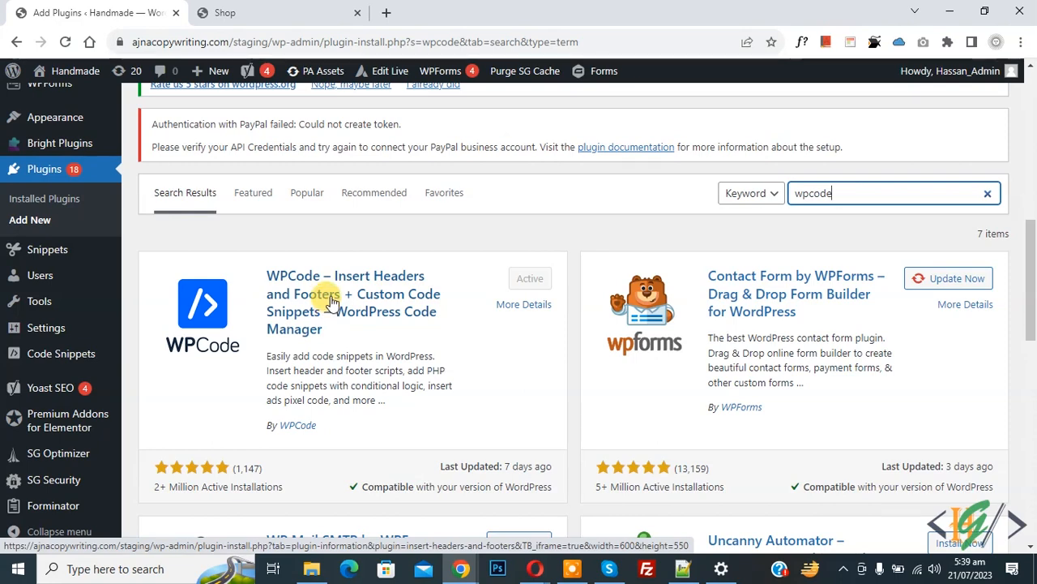
scroll(down, 3)
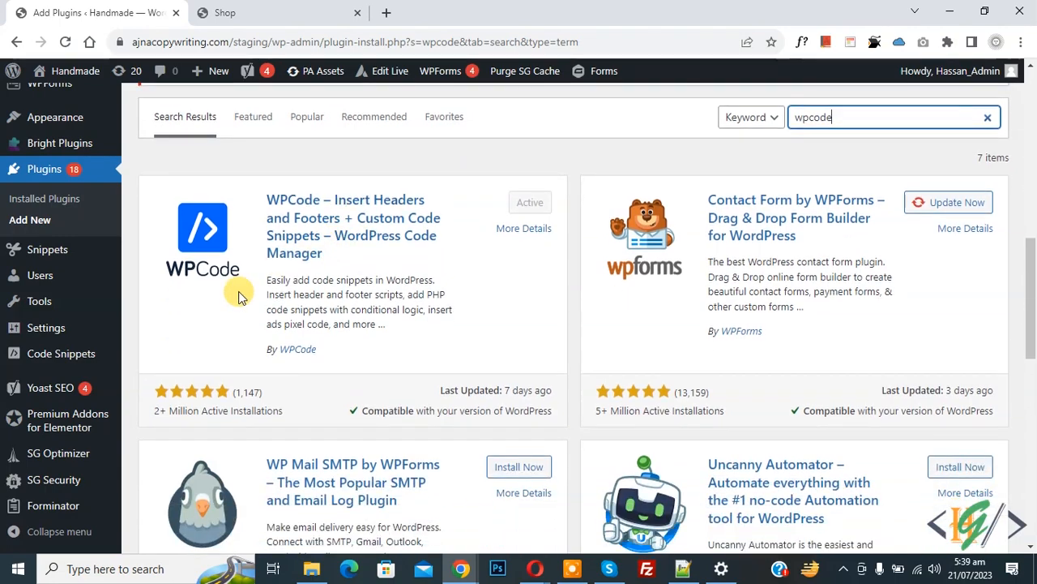
mouse_move(62, 353)
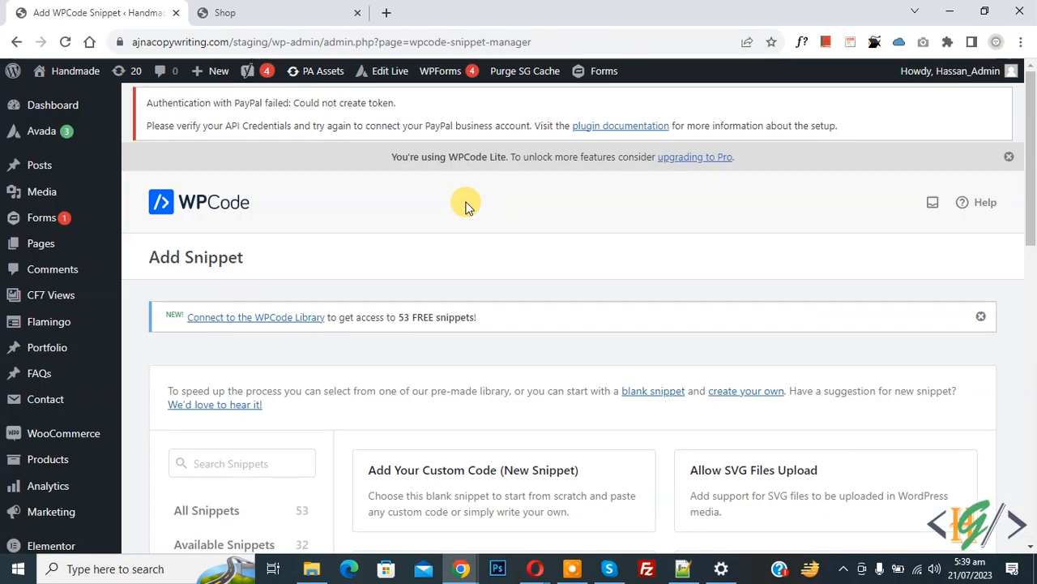
Step: Use the Add Your Custom Code (New Snippet) option to start a blank snippet
scroll(down, 3)
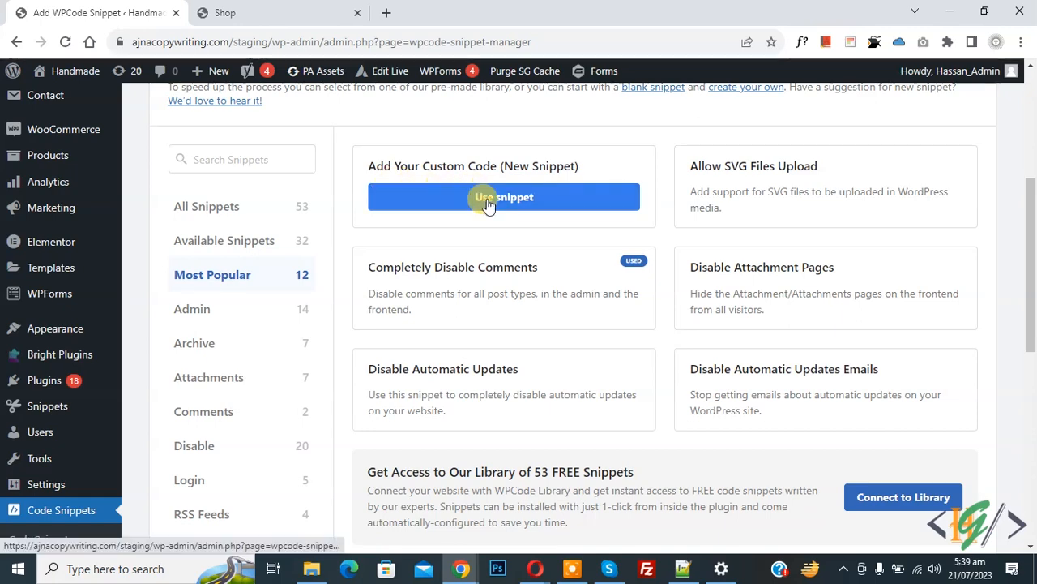
click(502, 198)
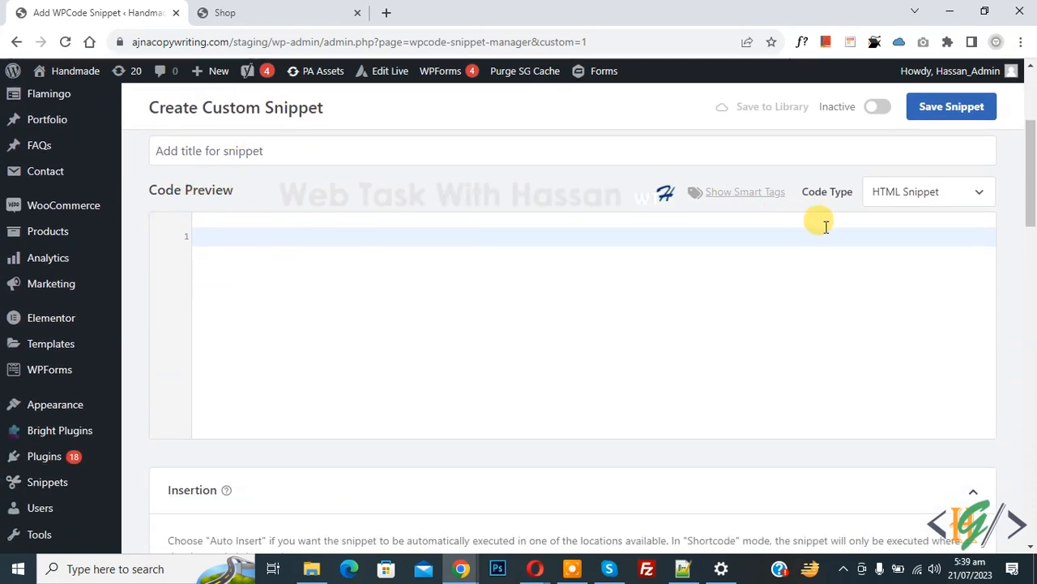
Step: Set the snippet's code type to PHP Snippet for the exclude-products code
click(924, 191)
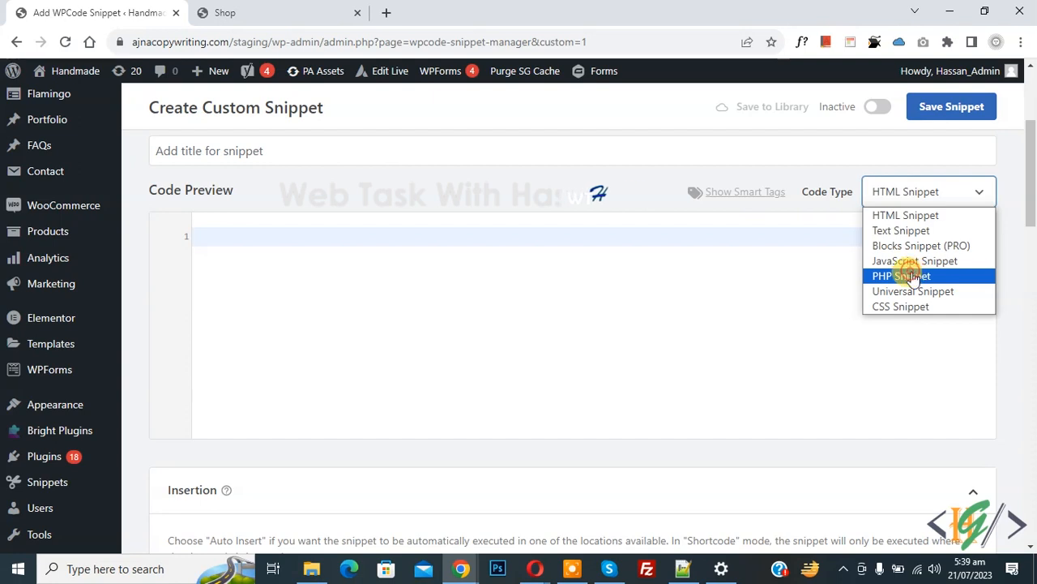
click(901, 276)
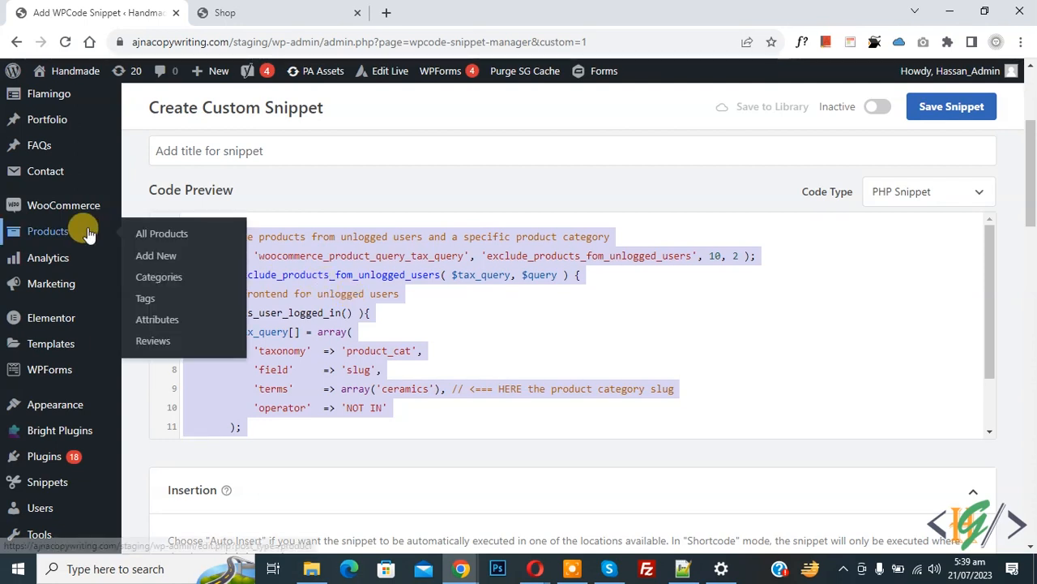
Step: Check the candles slug under Products > Categories and add ,'candles' after 'ceramics' in the terms array
right_click(158, 276)
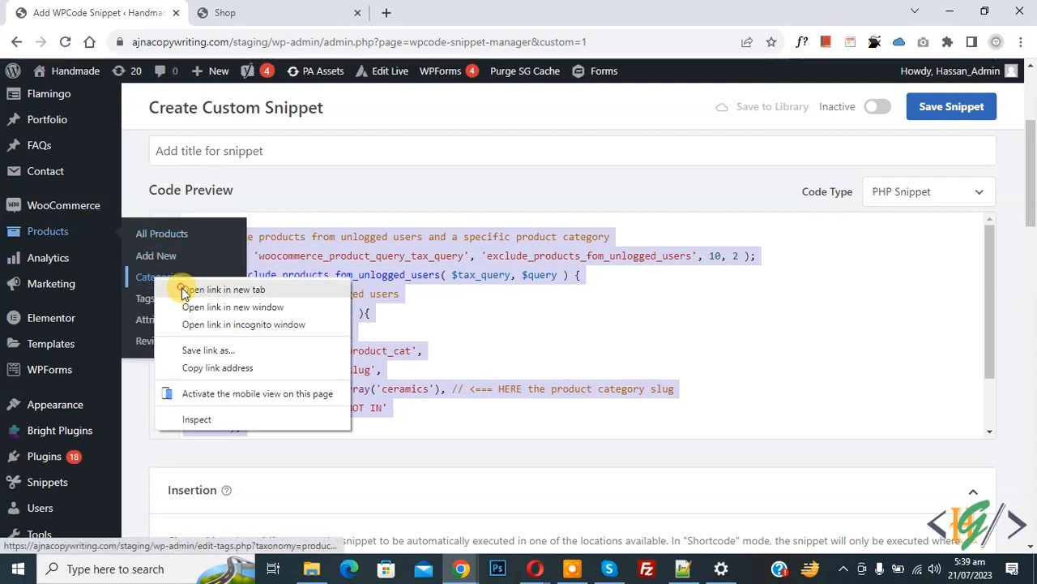
click(231, 289)
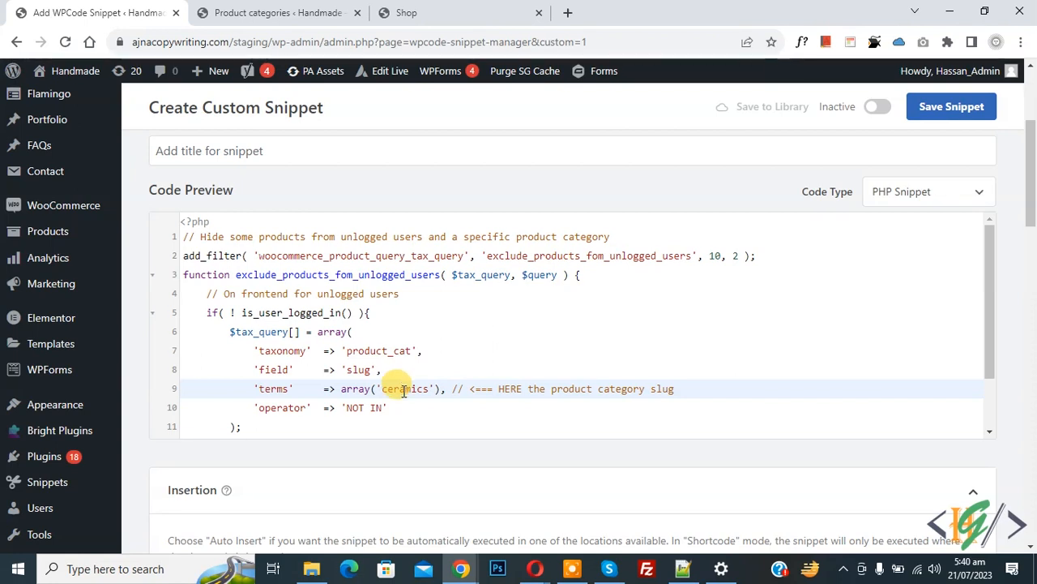
click(275, 13)
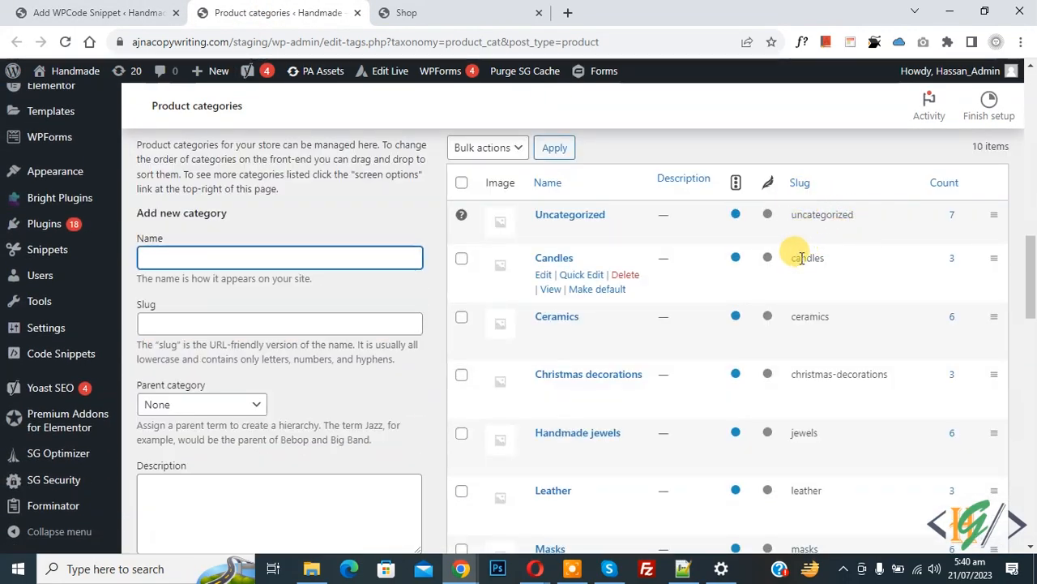
double_click(807, 258)
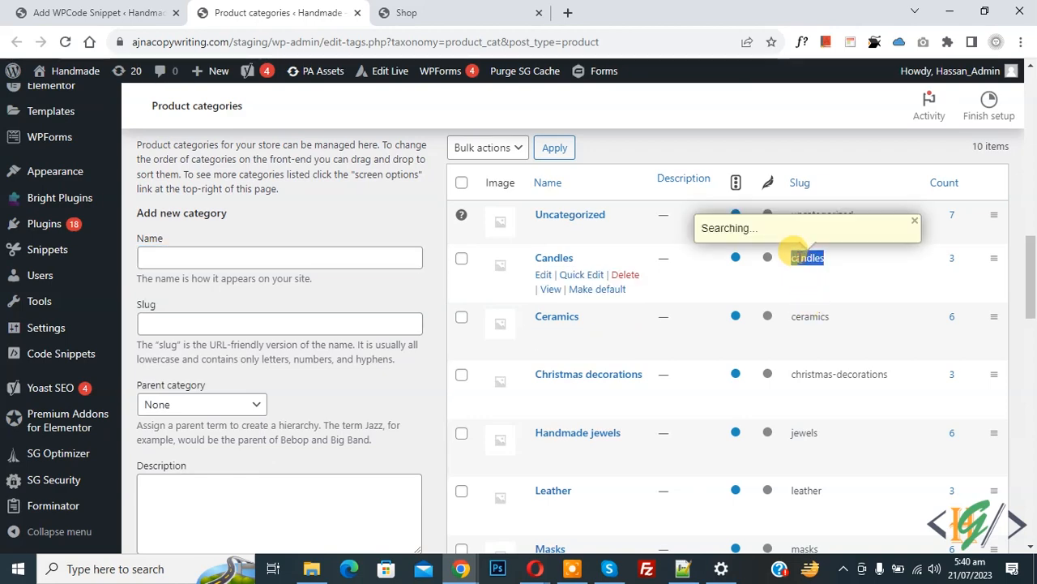
click(94, 13)
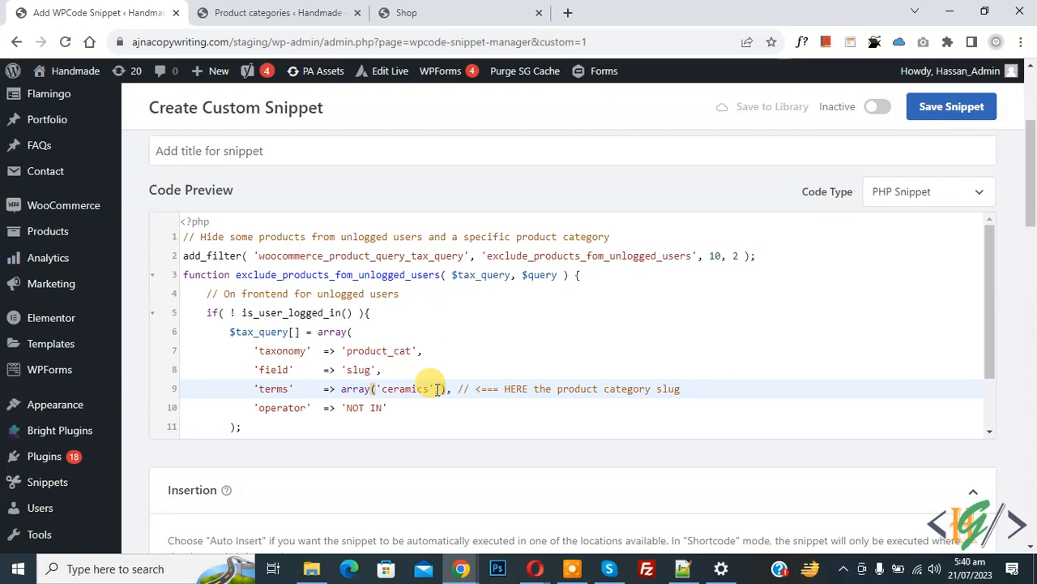
text(,'candles')
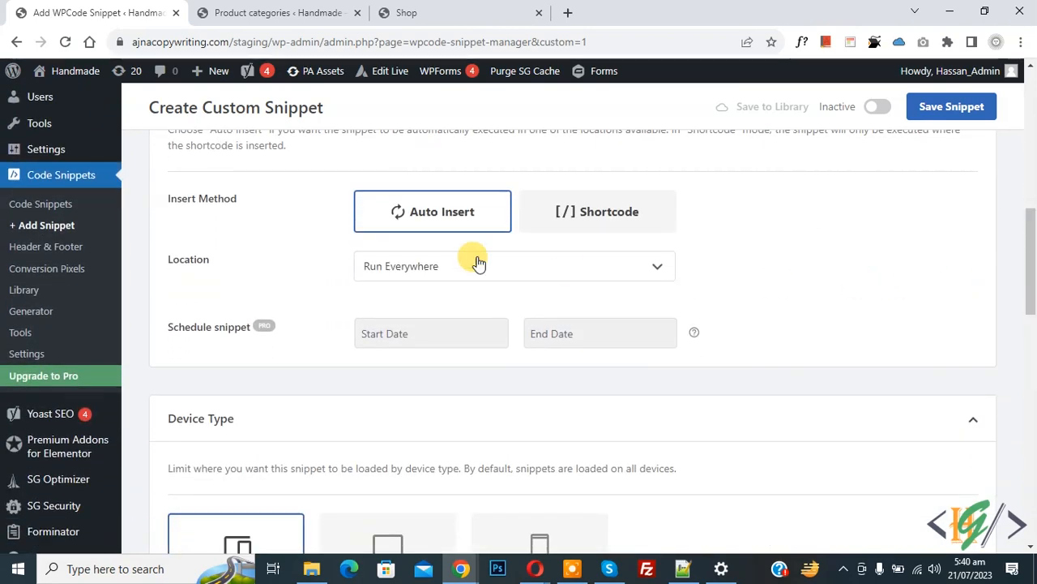
mouse_move(250, 269)
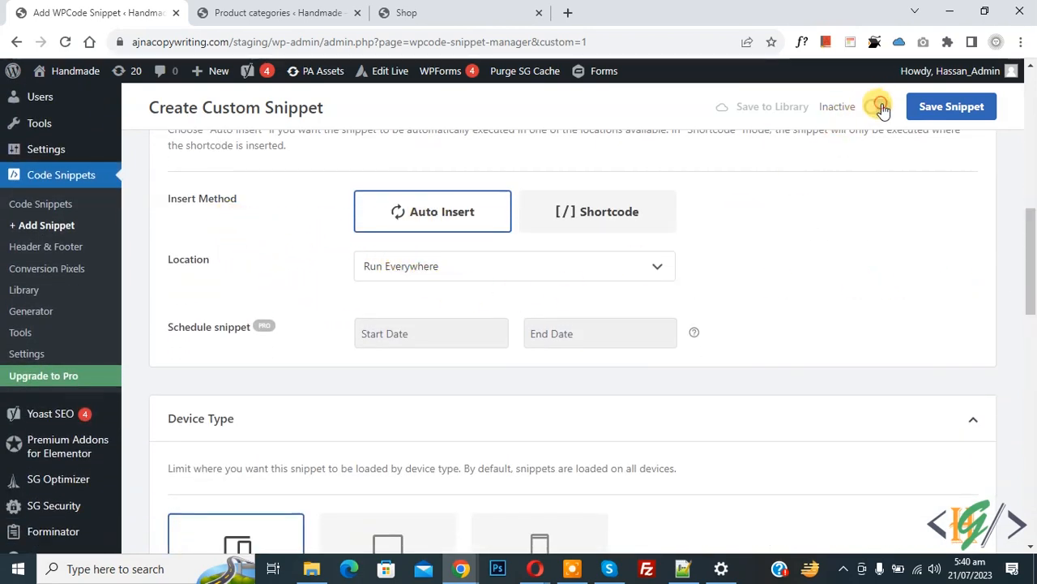
Step: Toggle the snippet to Active, keeping Auto Insert set to Run Everywhere
click(876, 107)
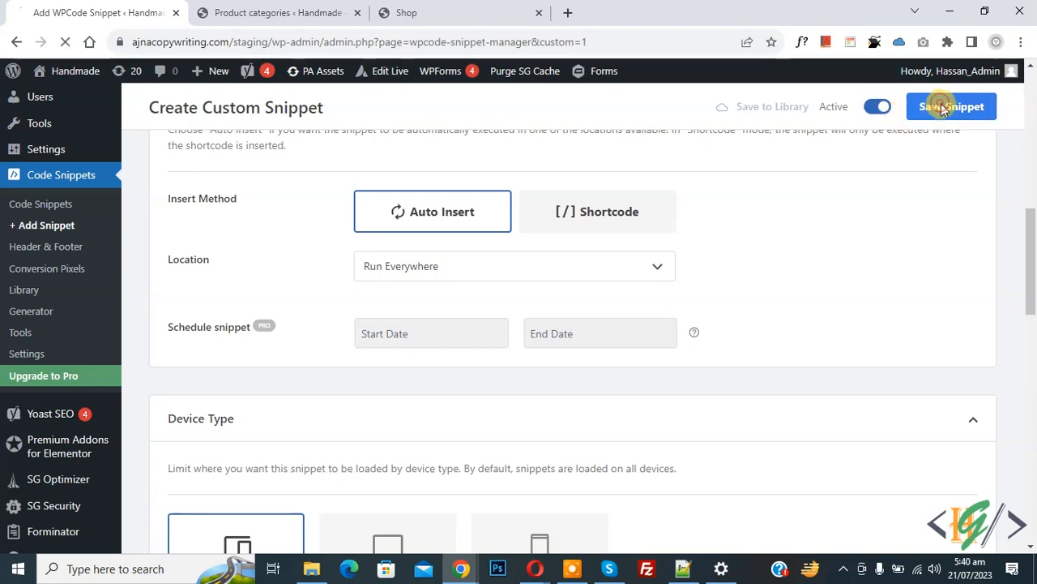
mouse_move(528, 201)
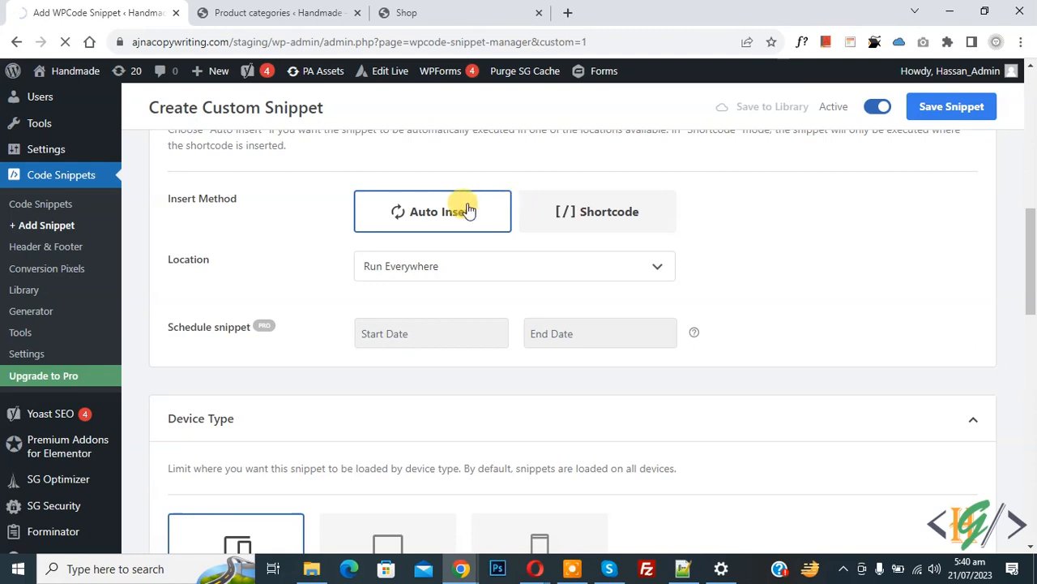
click(952, 107)
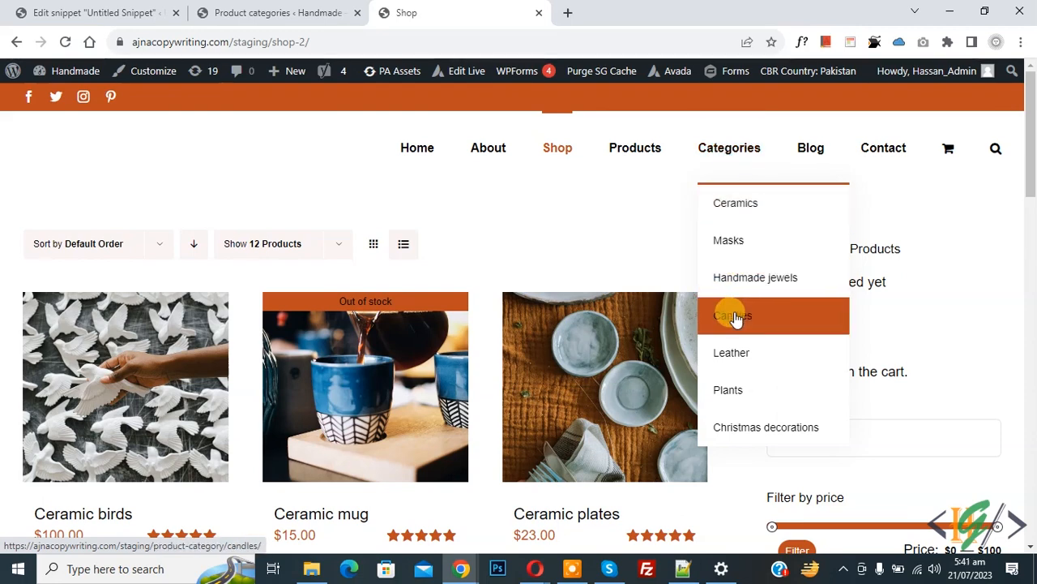
Step: View the shop's Candles category while logged in, then start an incognito window with Ctrl+Shift+N
click(733, 315)
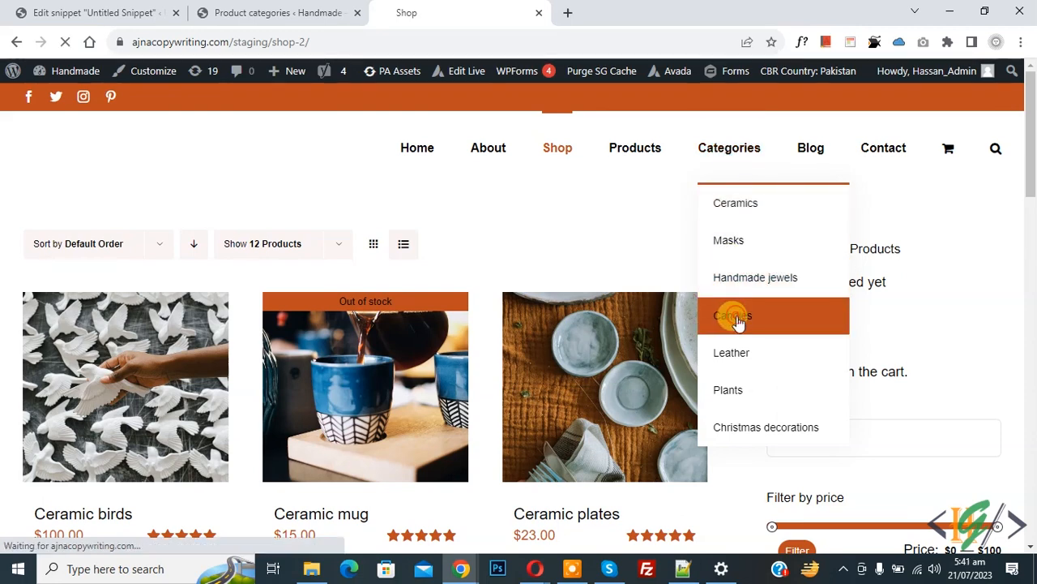
click(733, 314)
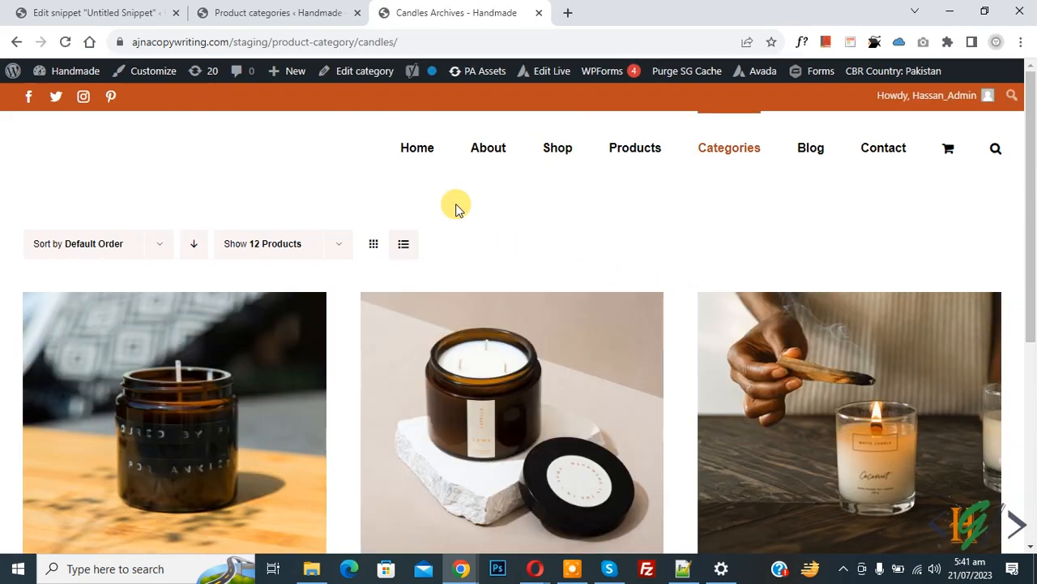
mouse_move(457, 229)
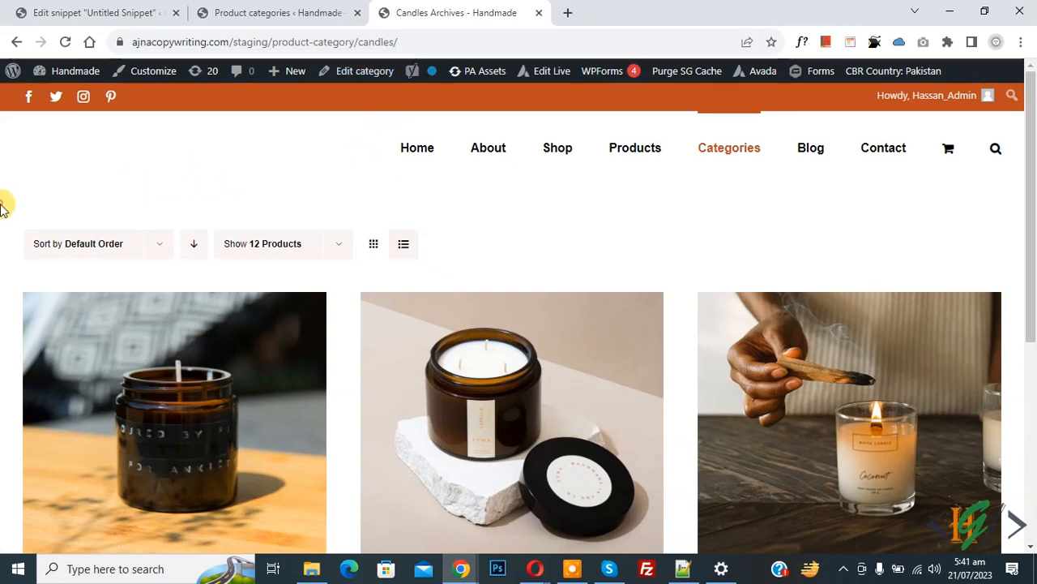
key(ctrl+shift+n)
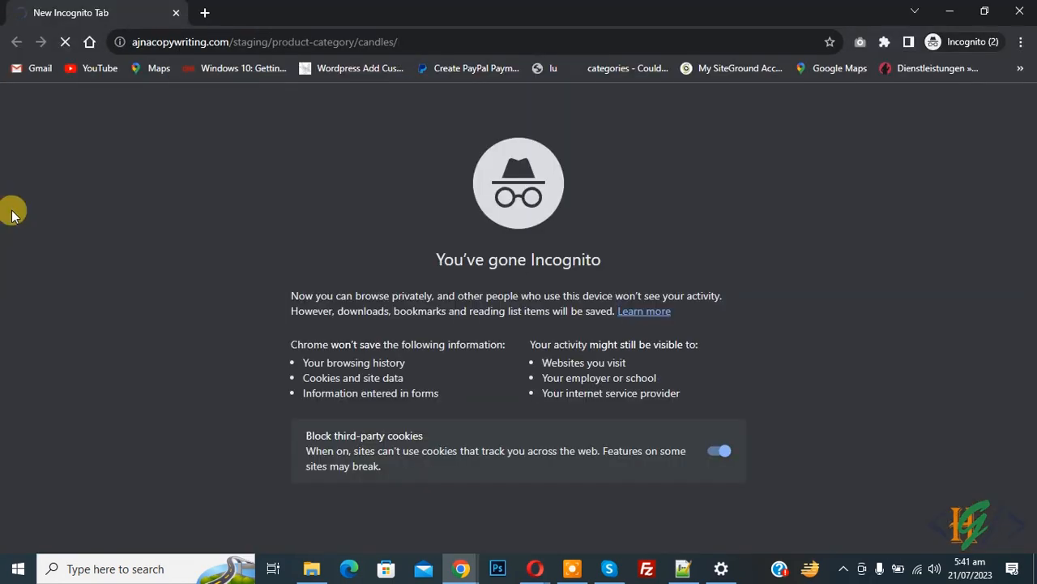